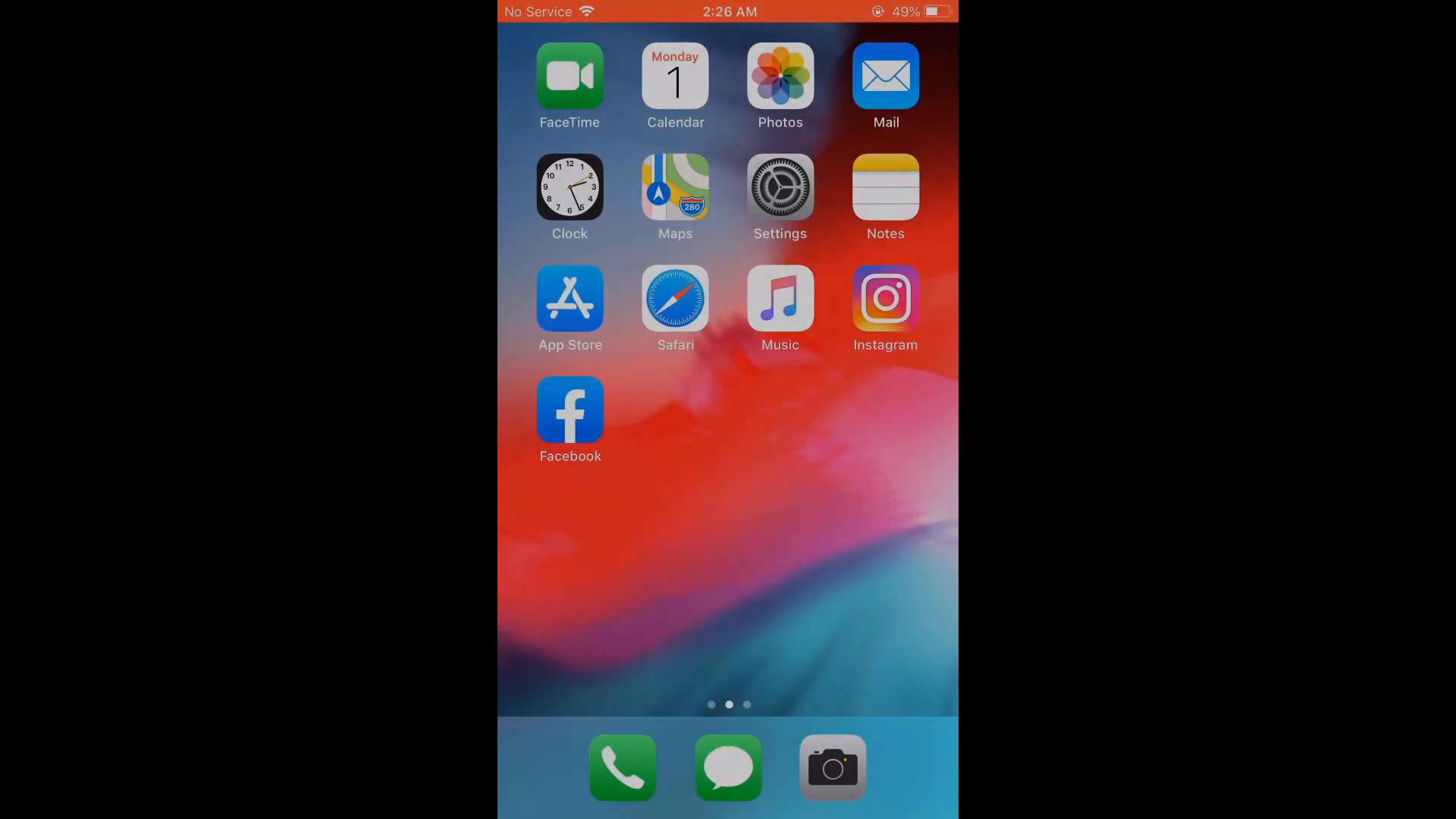
# Search the App Store for 'Netflix' and bring up its result
pyautogui.click(779, 195)
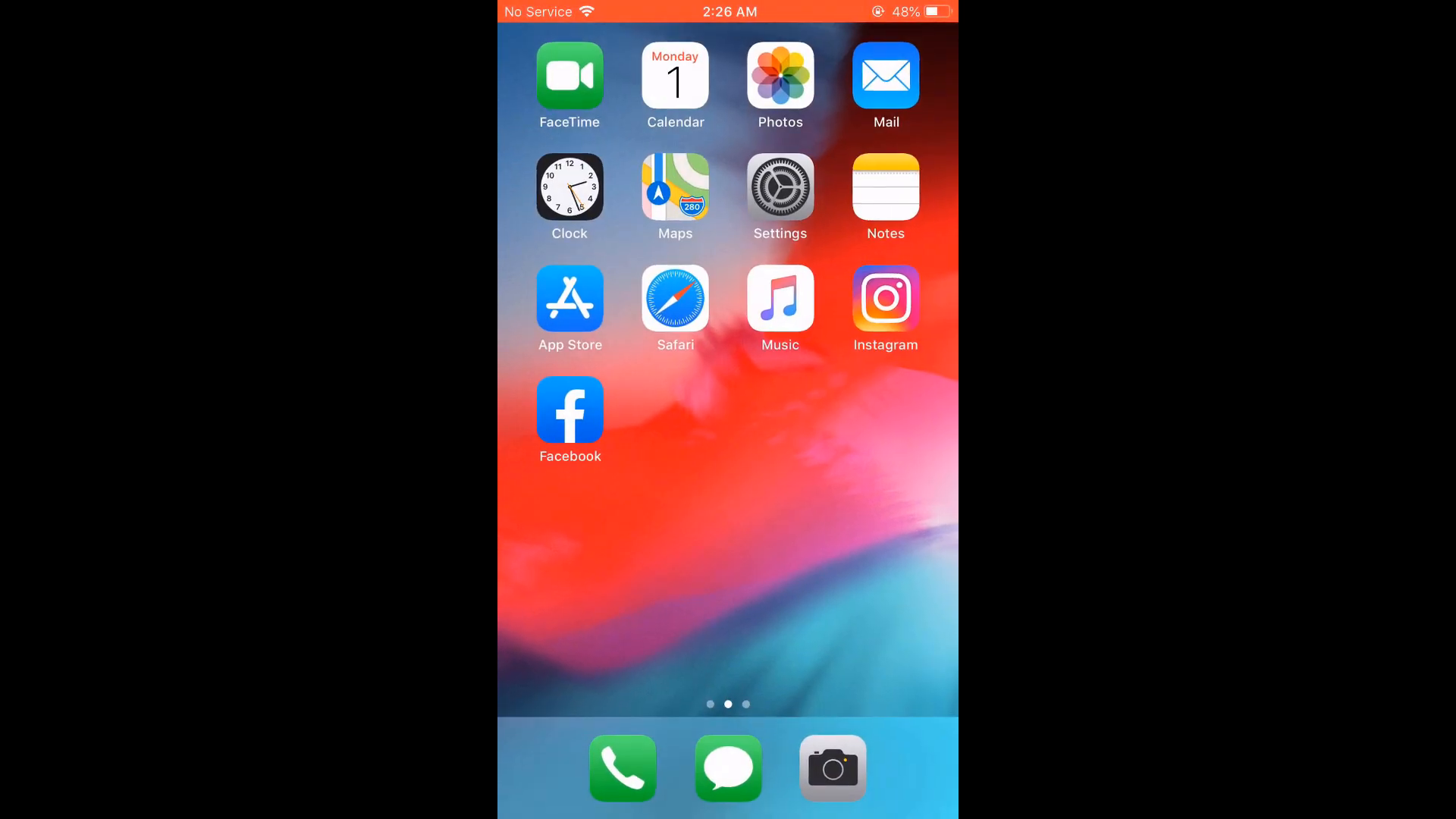
pyautogui.click(569, 300)
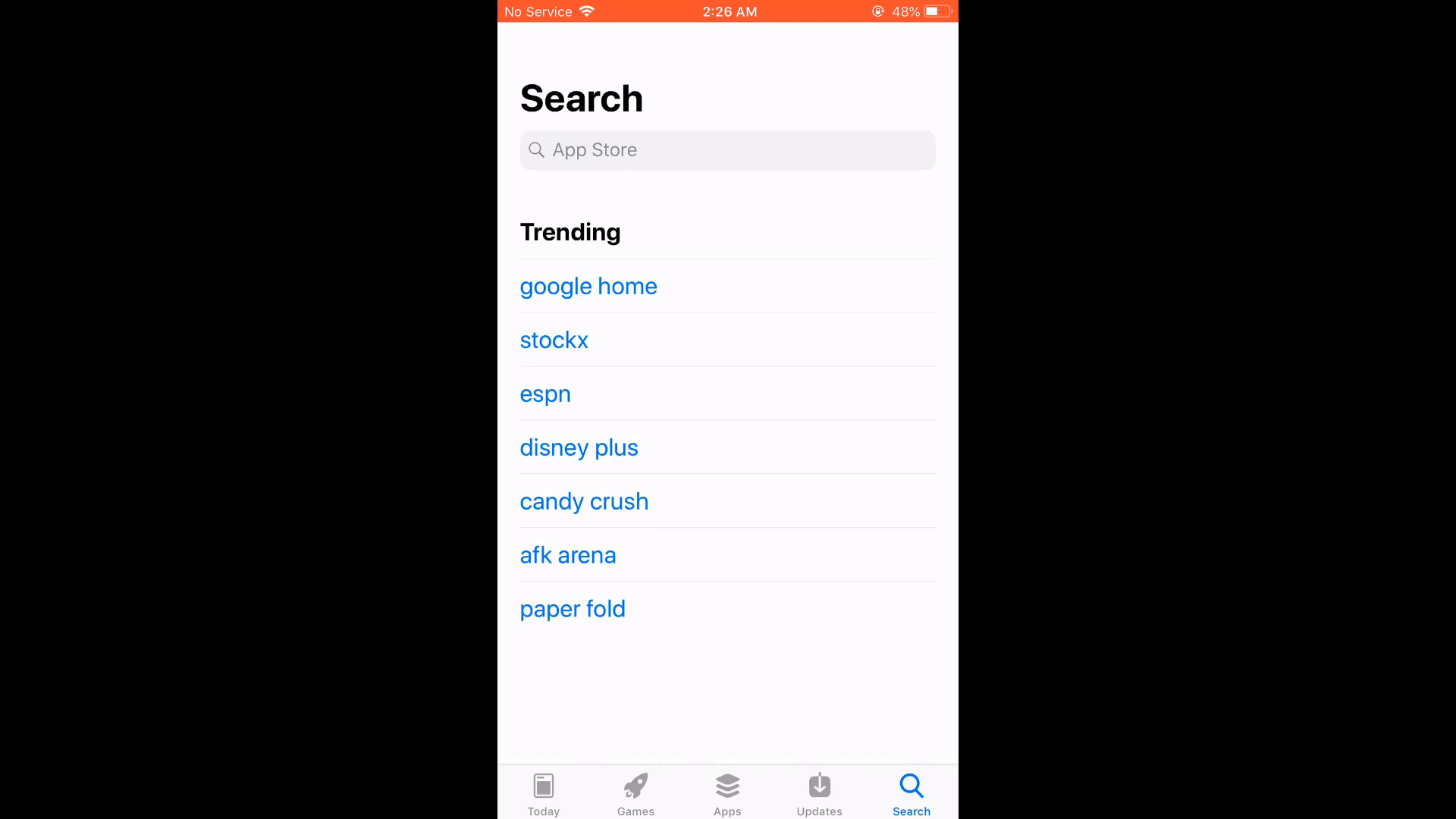
pyautogui.write('Netfli')
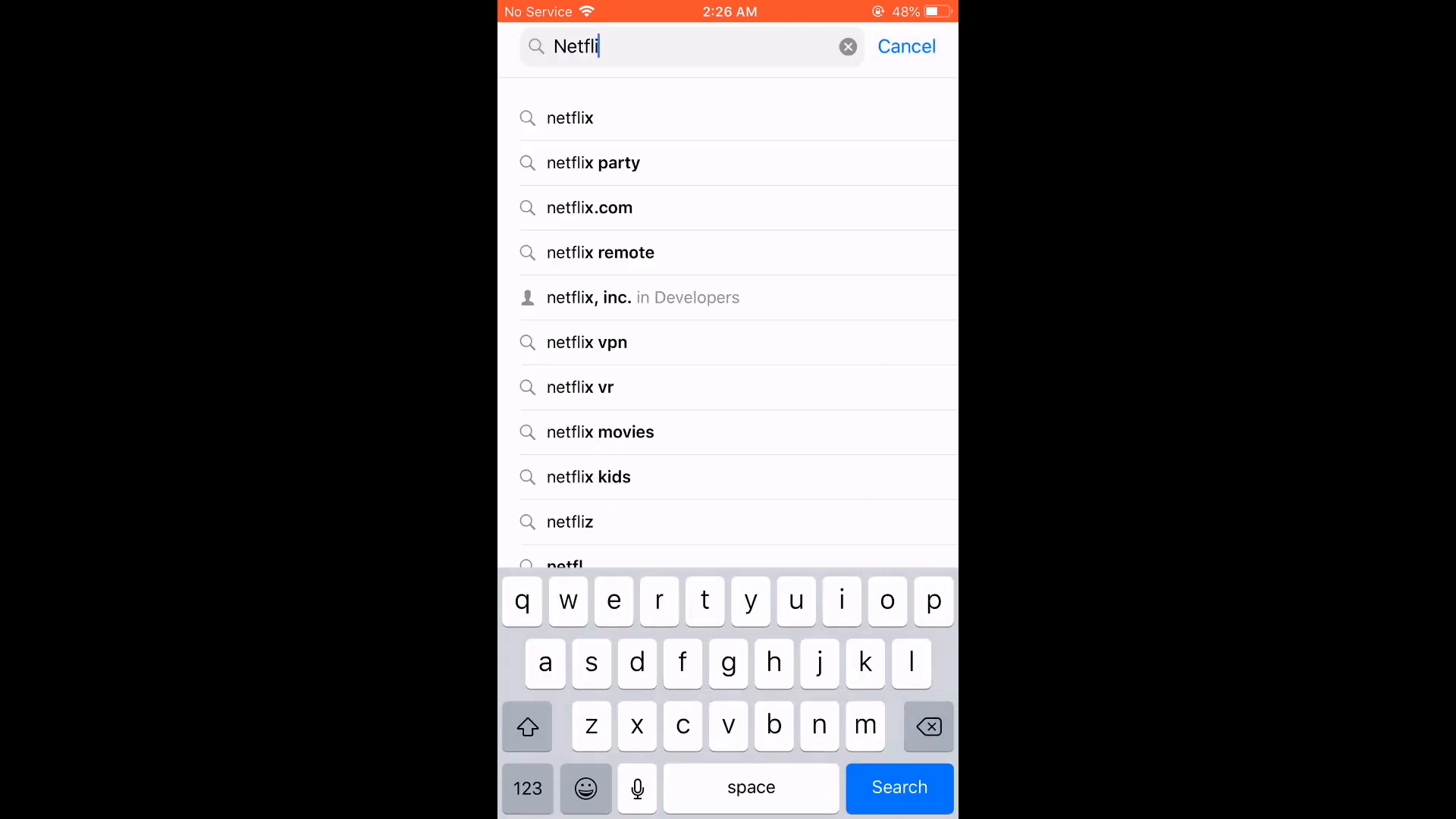
pyautogui.click(898, 789)
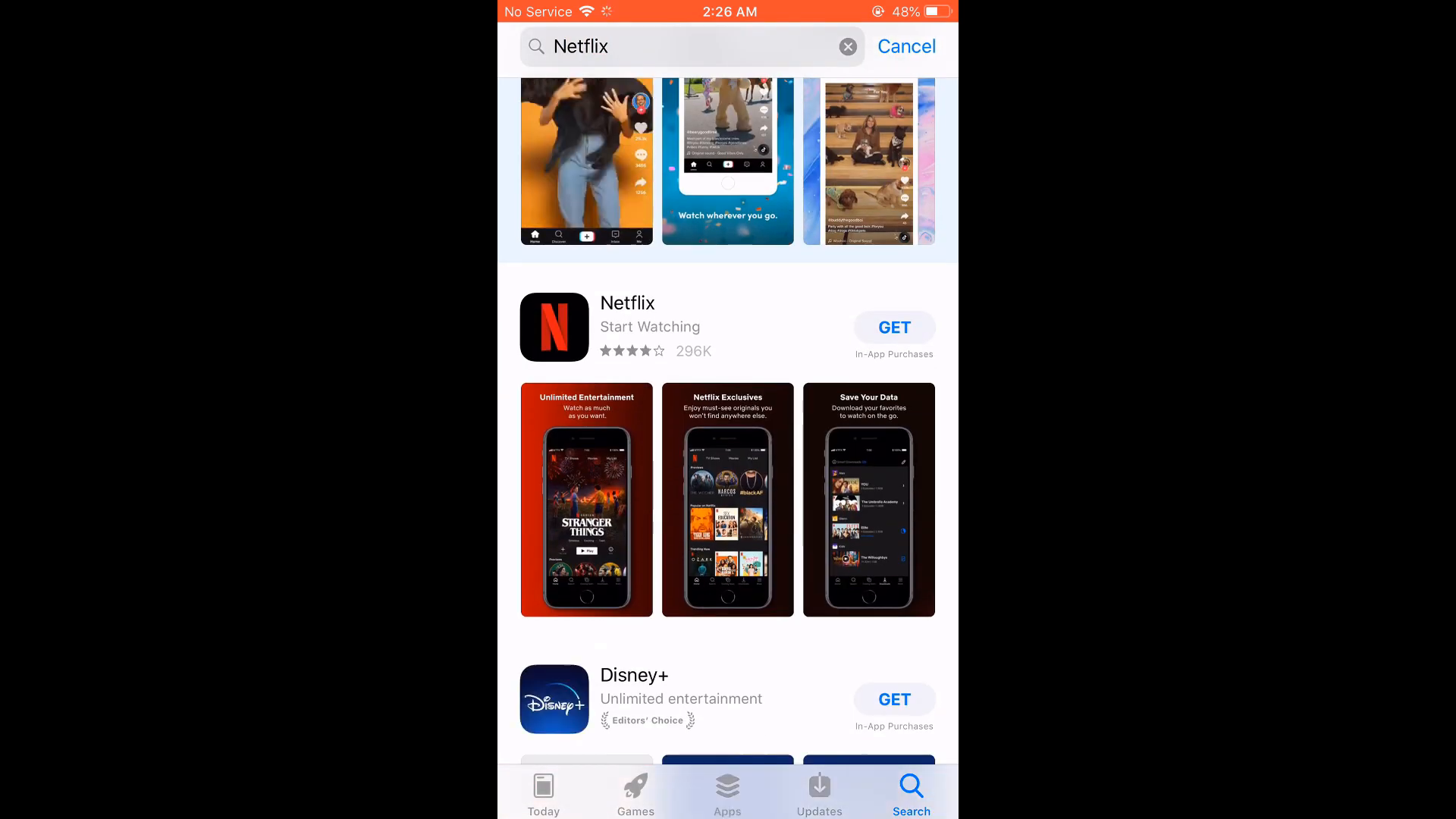
# Start getting Netflix and confirm the install, triggering the iOS 14.0 requirement alert
pyautogui.click(893, 328)
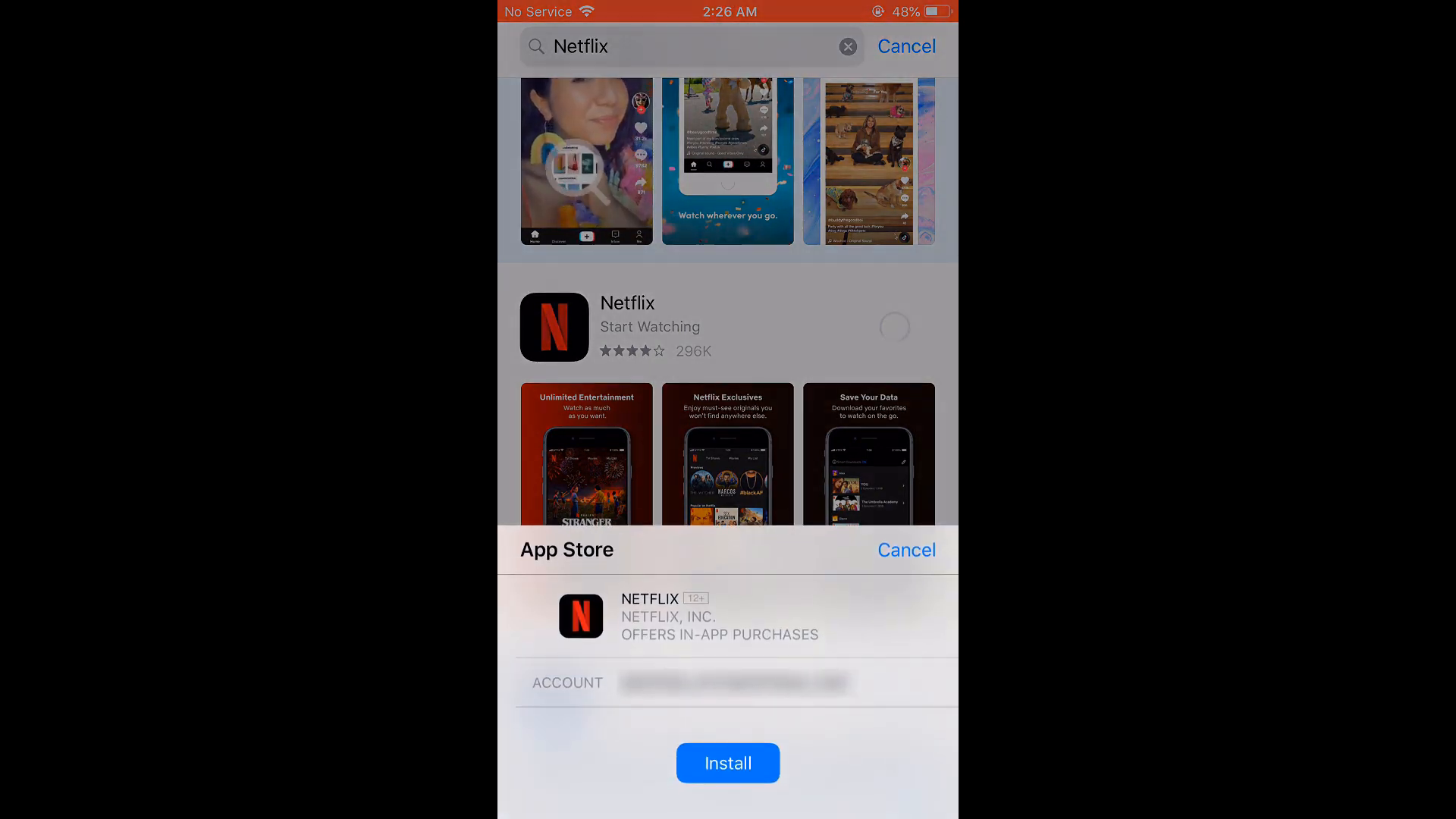
pyautogui.click(728, 763)
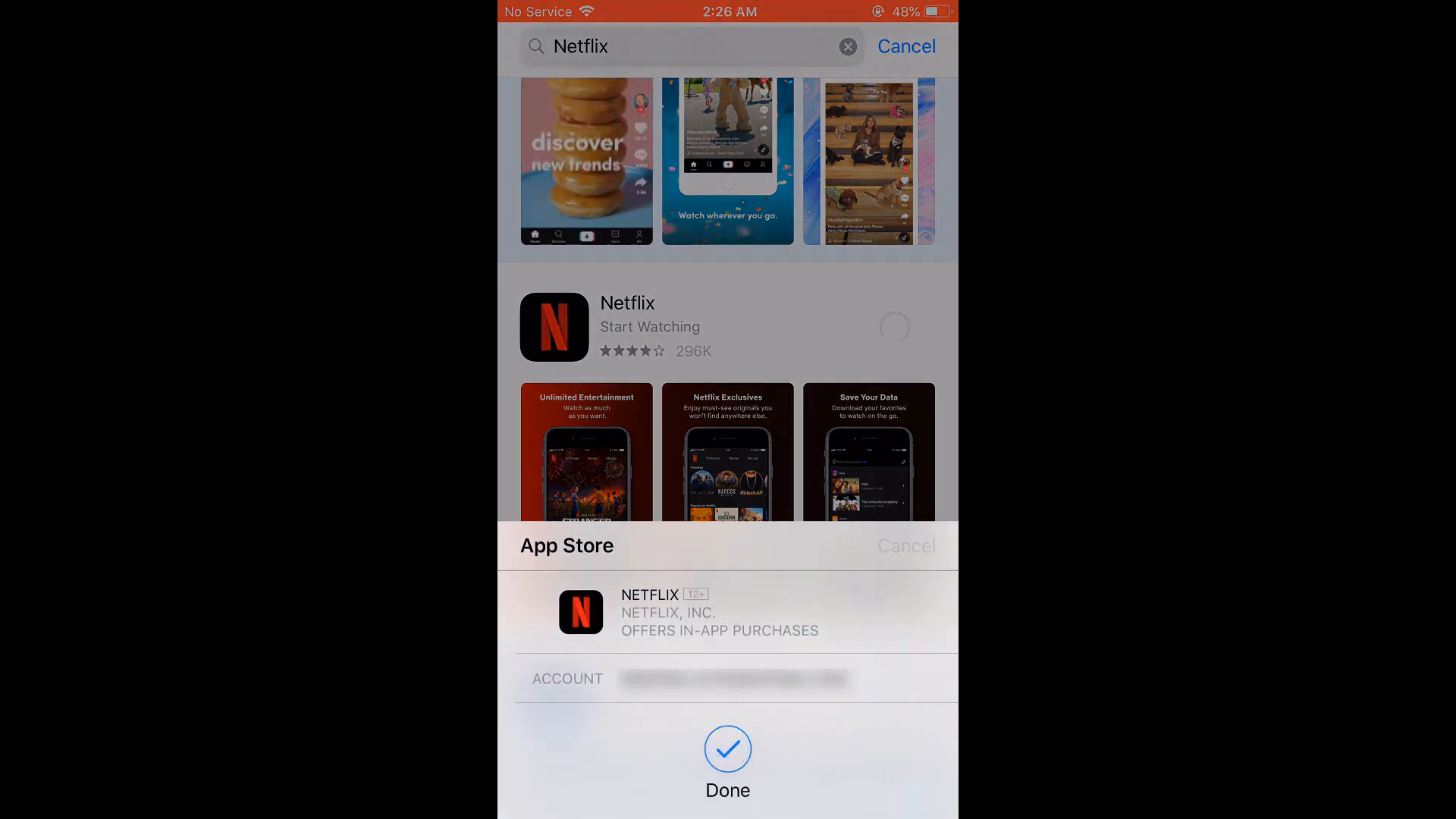
pyautogui.click(726, 750)
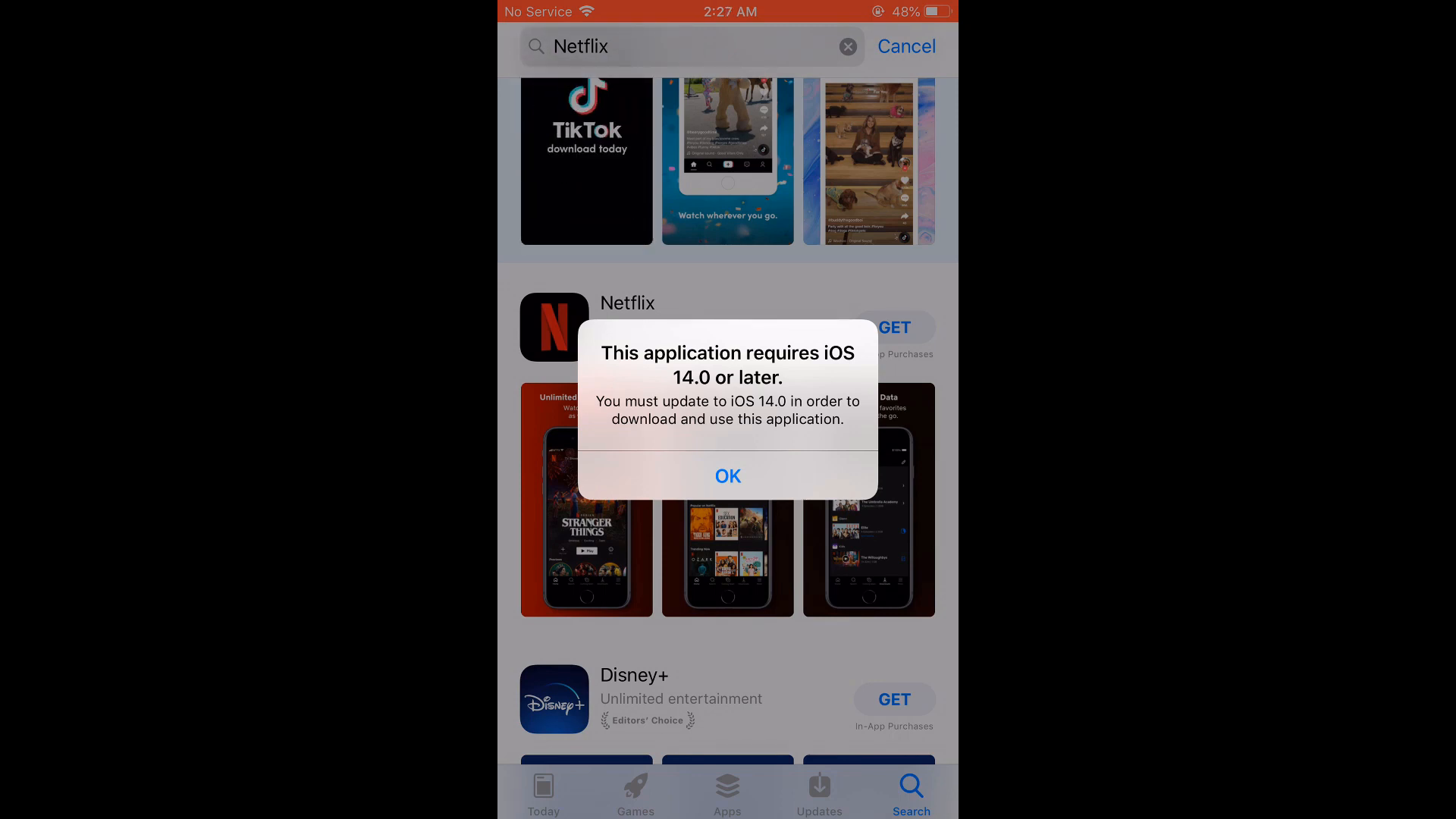
# Dismiss the iOS 14 requirement notice before checking the device's iOS version
pyautogui.click(727, 475)
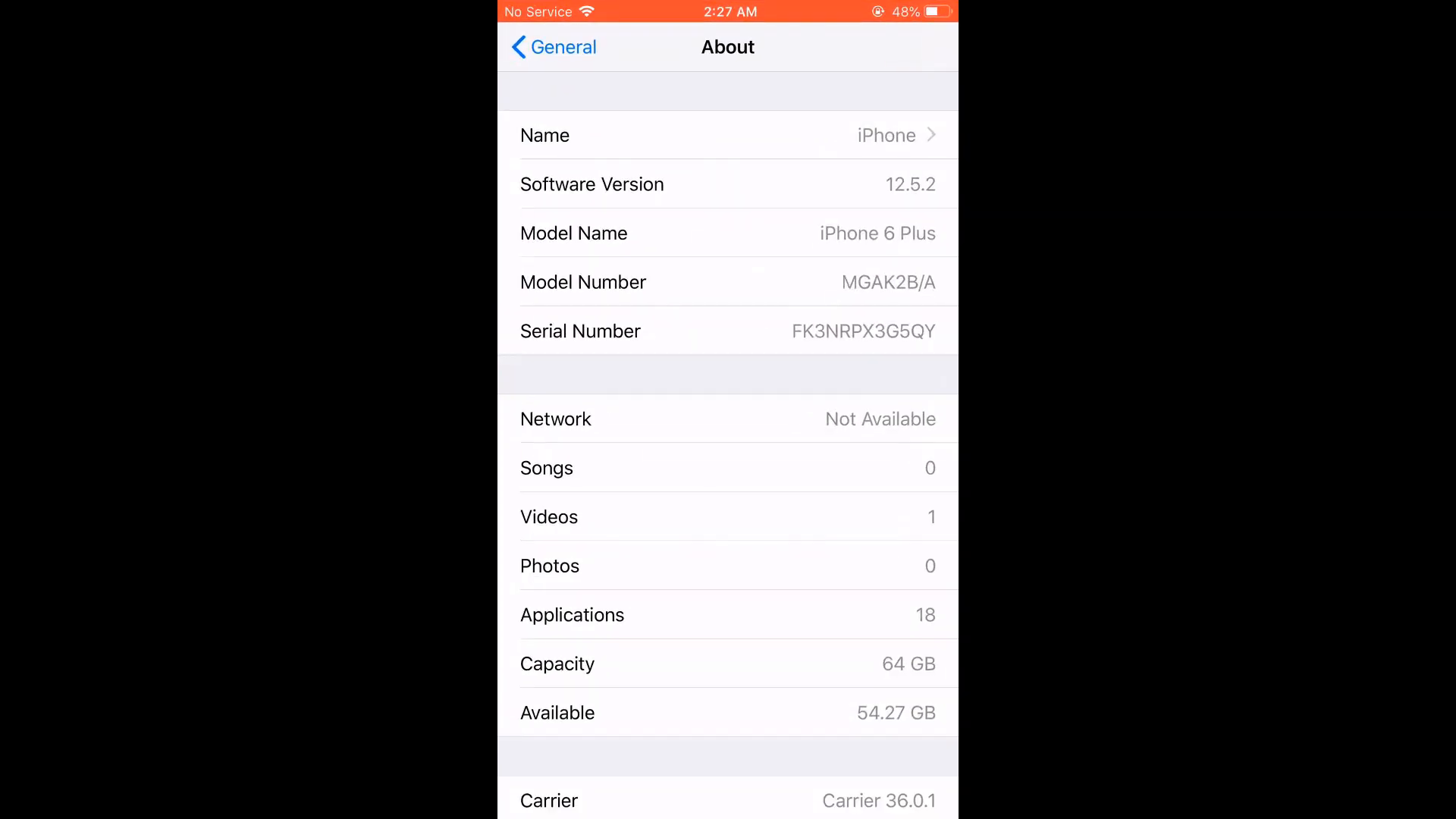
# Switch back to the App Store showing the Netflix search result
pyautogui.click(553, 47)
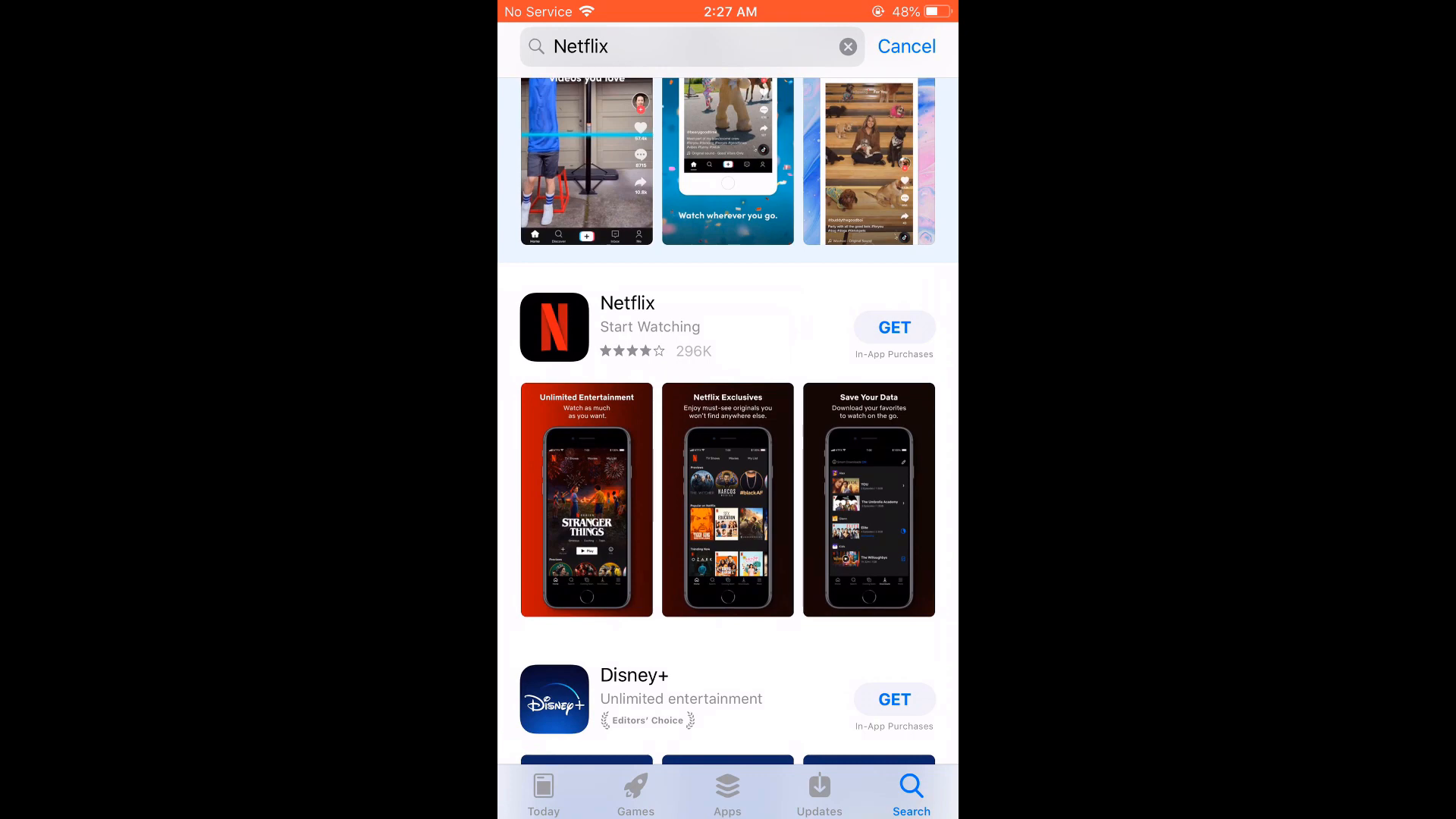
# Get Netflix again using an existing Apple ID, entering the credentials and submitting the sign-in
pyautogui.click(892, 328)
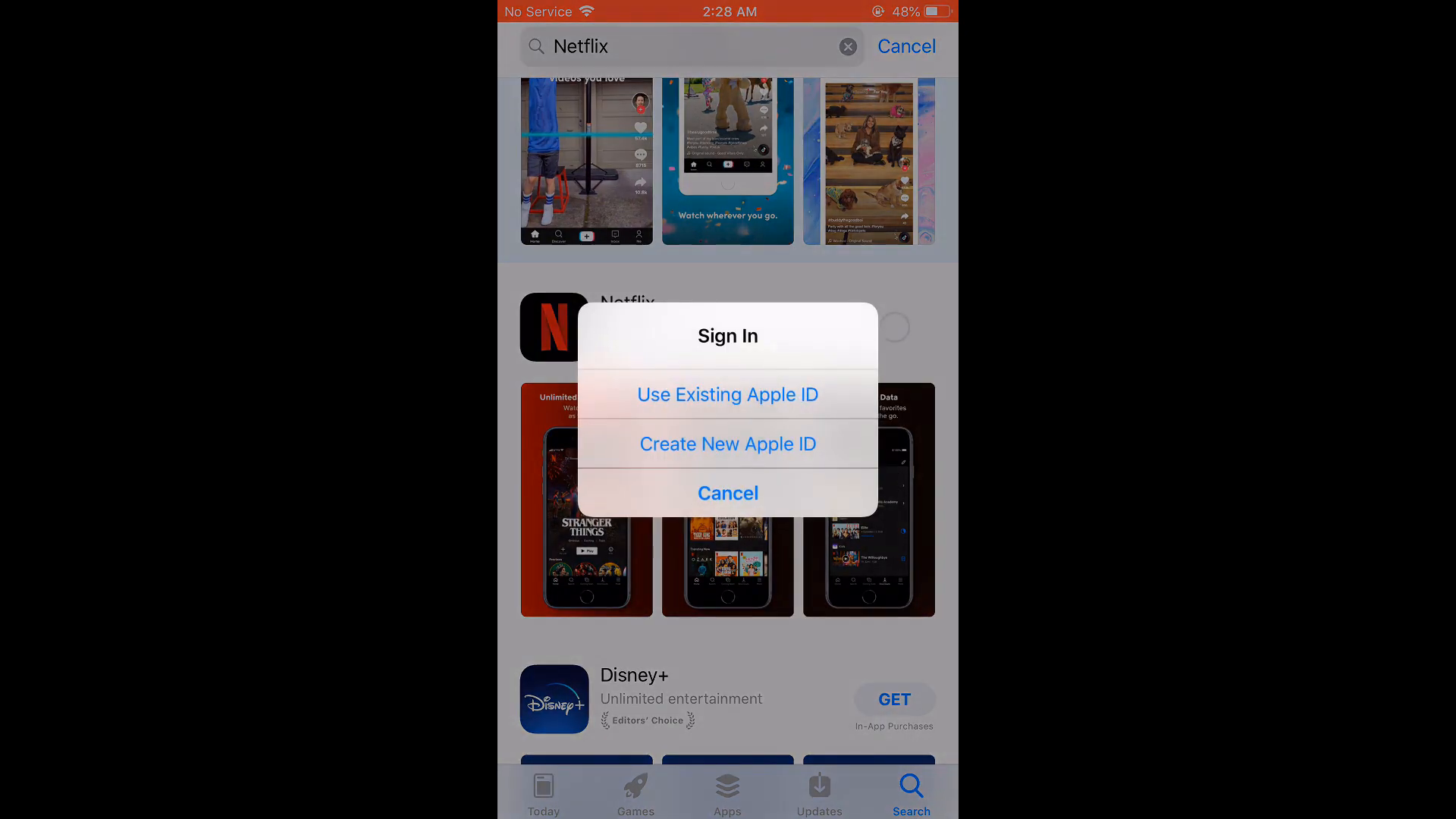
pyautogui.click(728, 493)
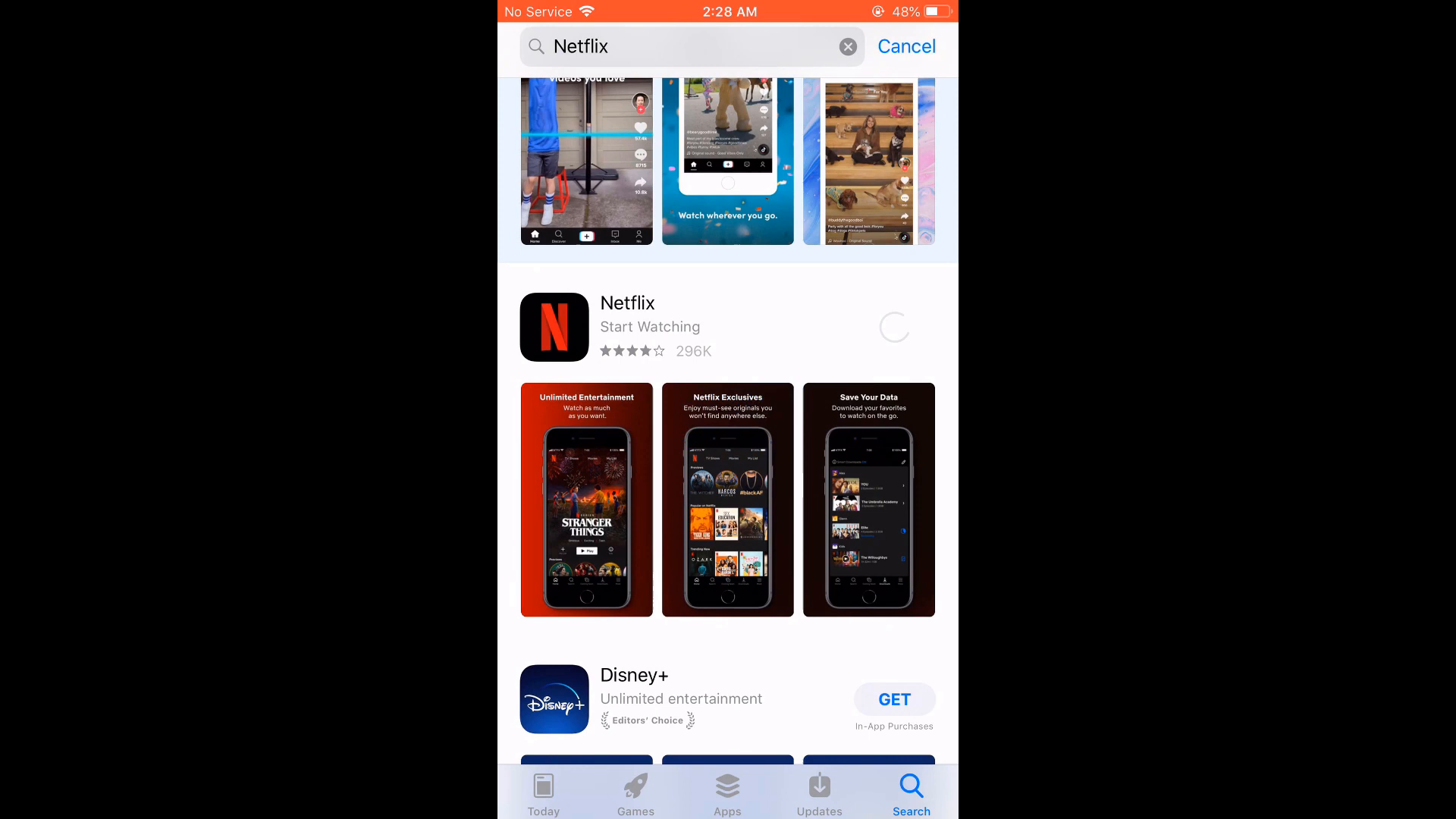
pyautogui.click(892, 326)
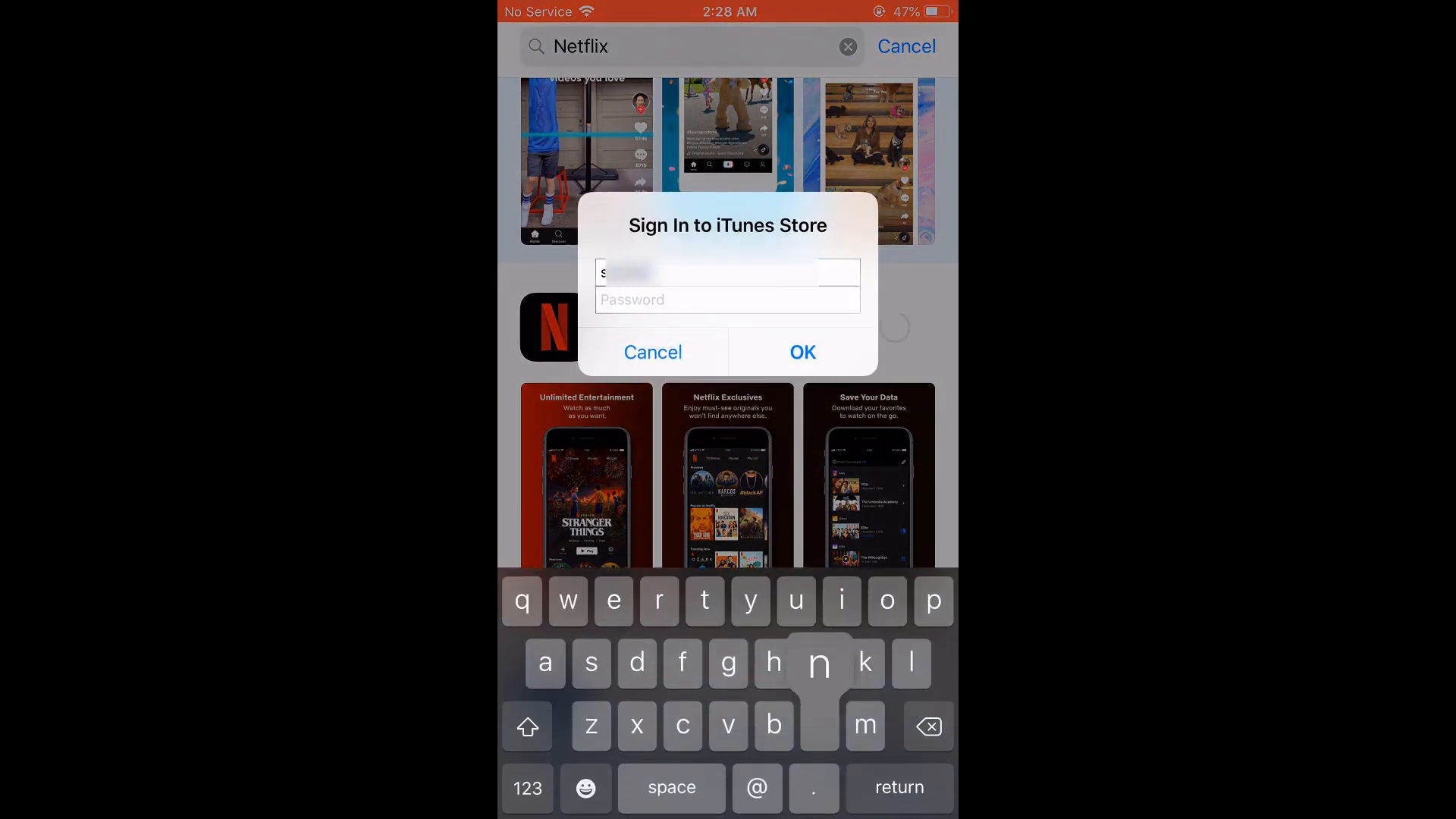
pyautogui.click(526, 789)
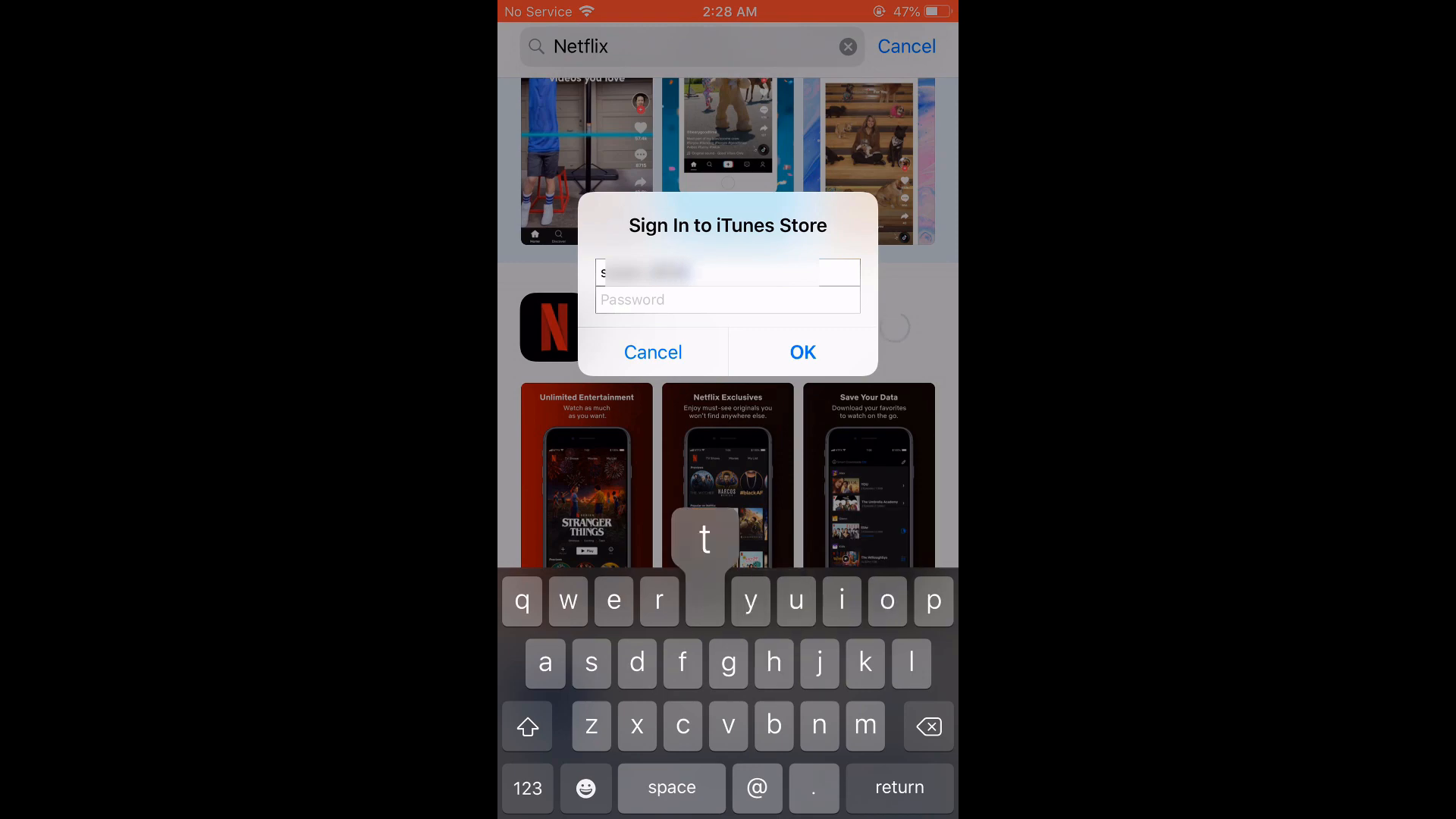
pyautogui.write('t')
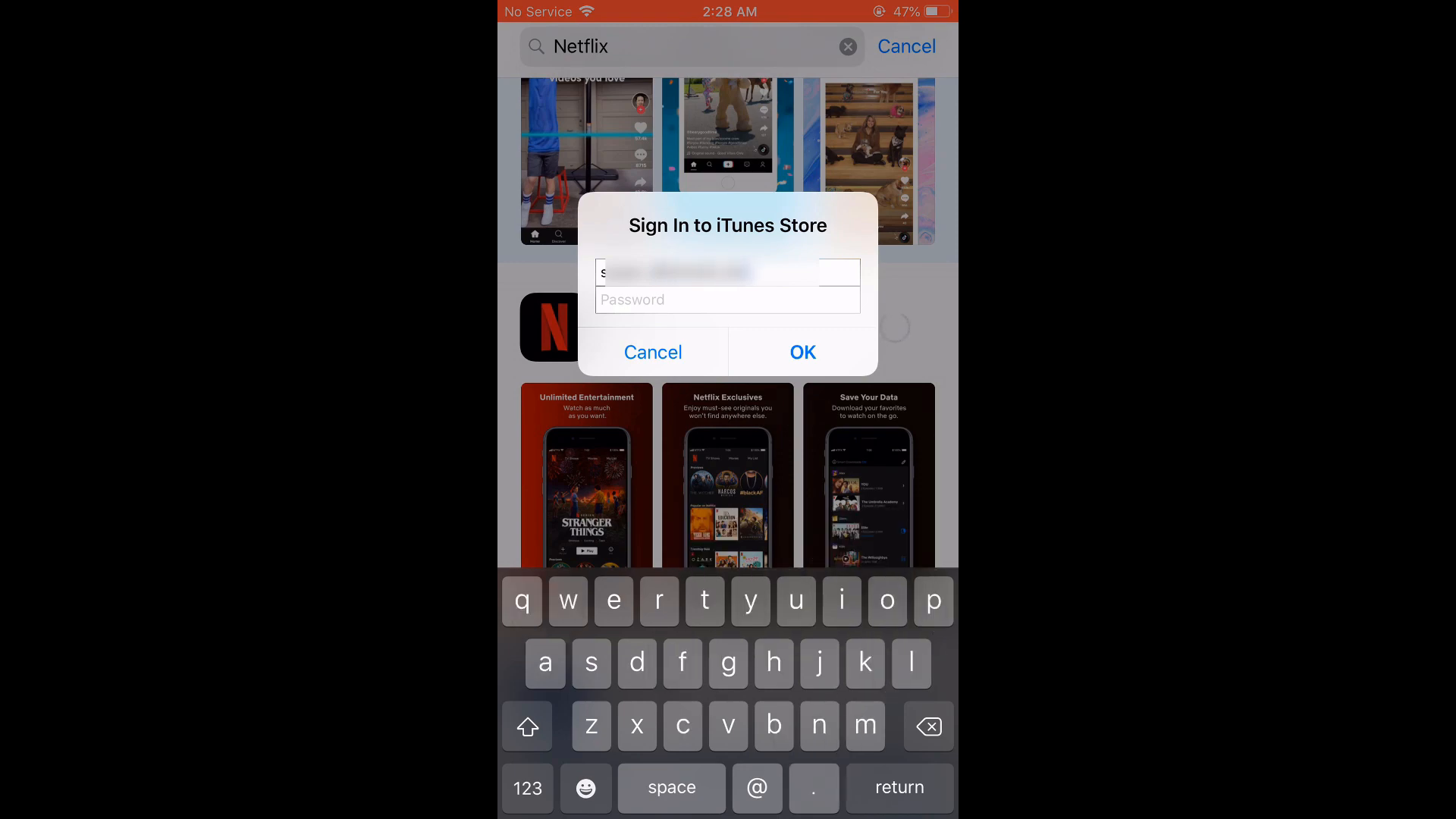
pyautogui.click(801, 352)
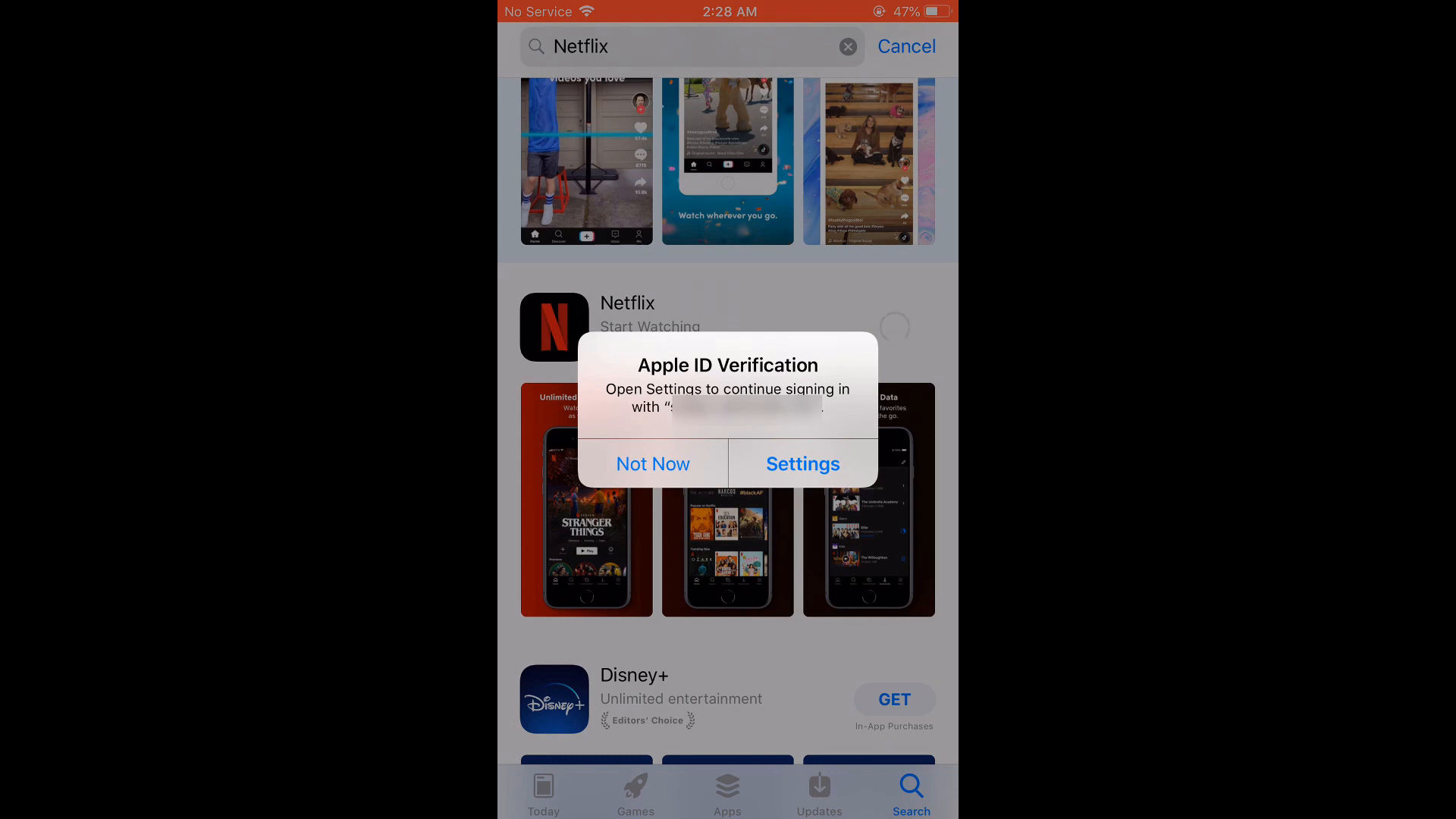
# Allow the Apple ID sign-in request and enter the verification code to finish two-factor verification
pyautogui.click(652, 464)
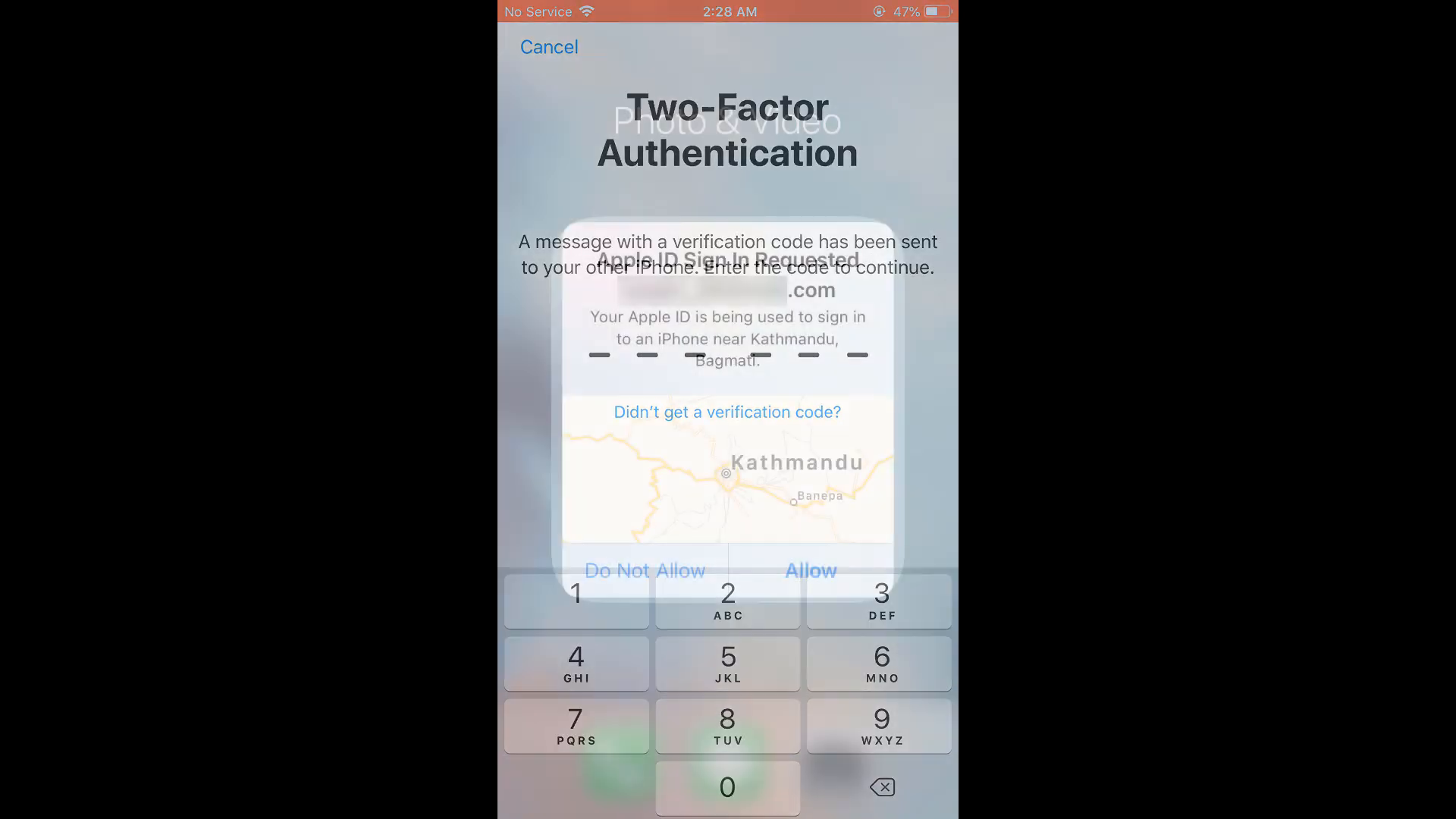
pyautogui.click(548, 47)
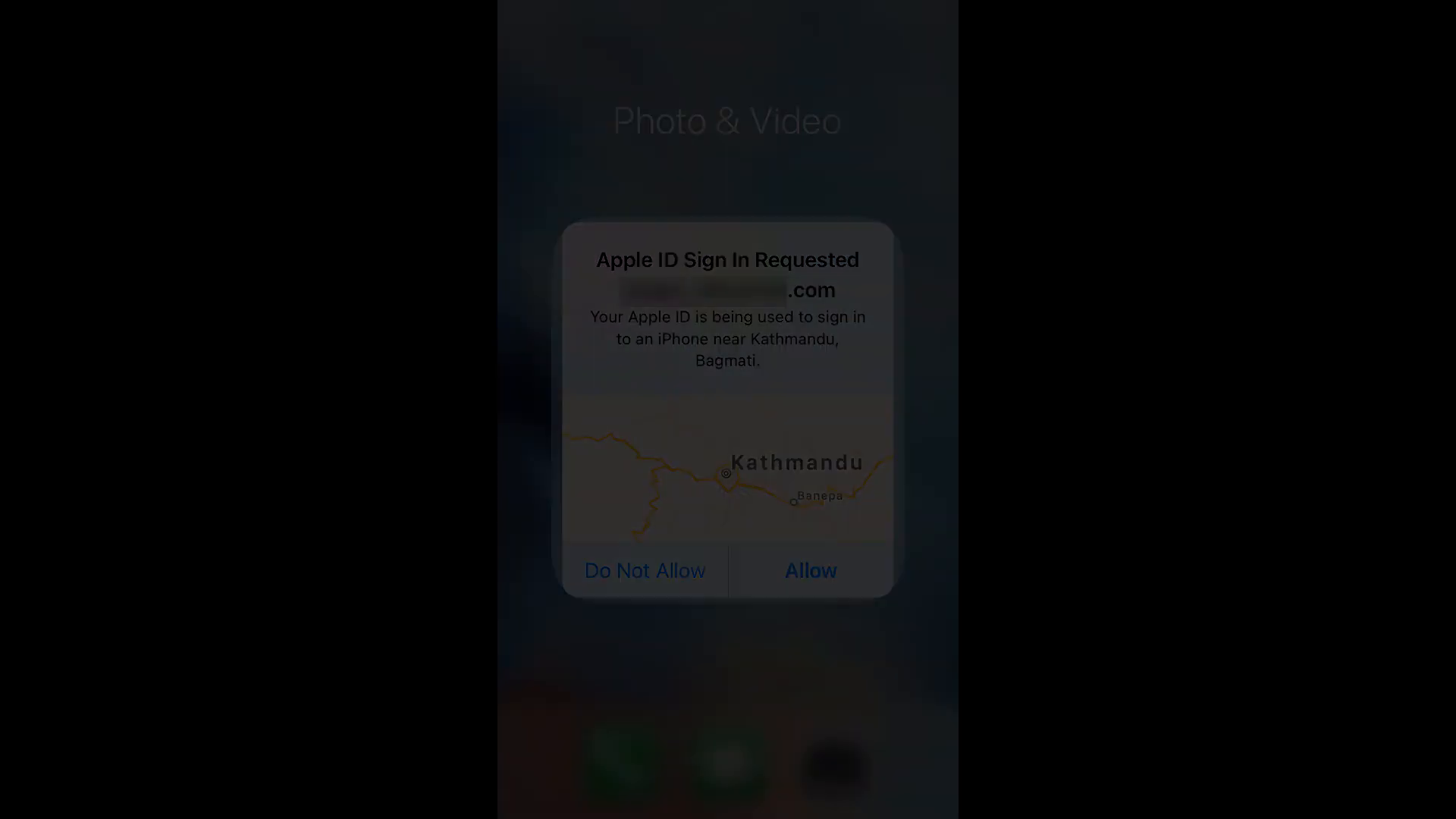
pyautogui.click(810, 570)
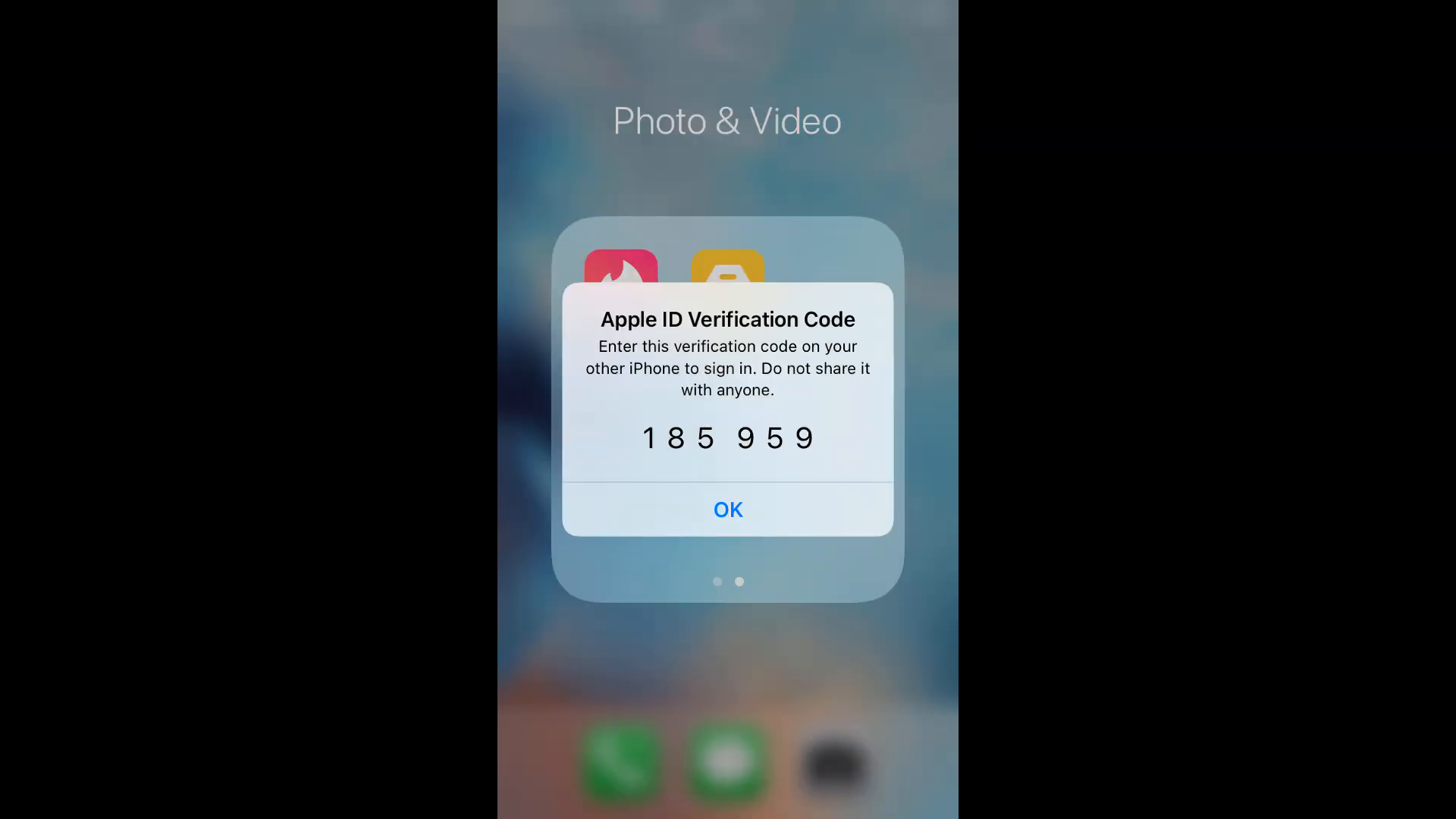
pyautogui.click(729, 510)
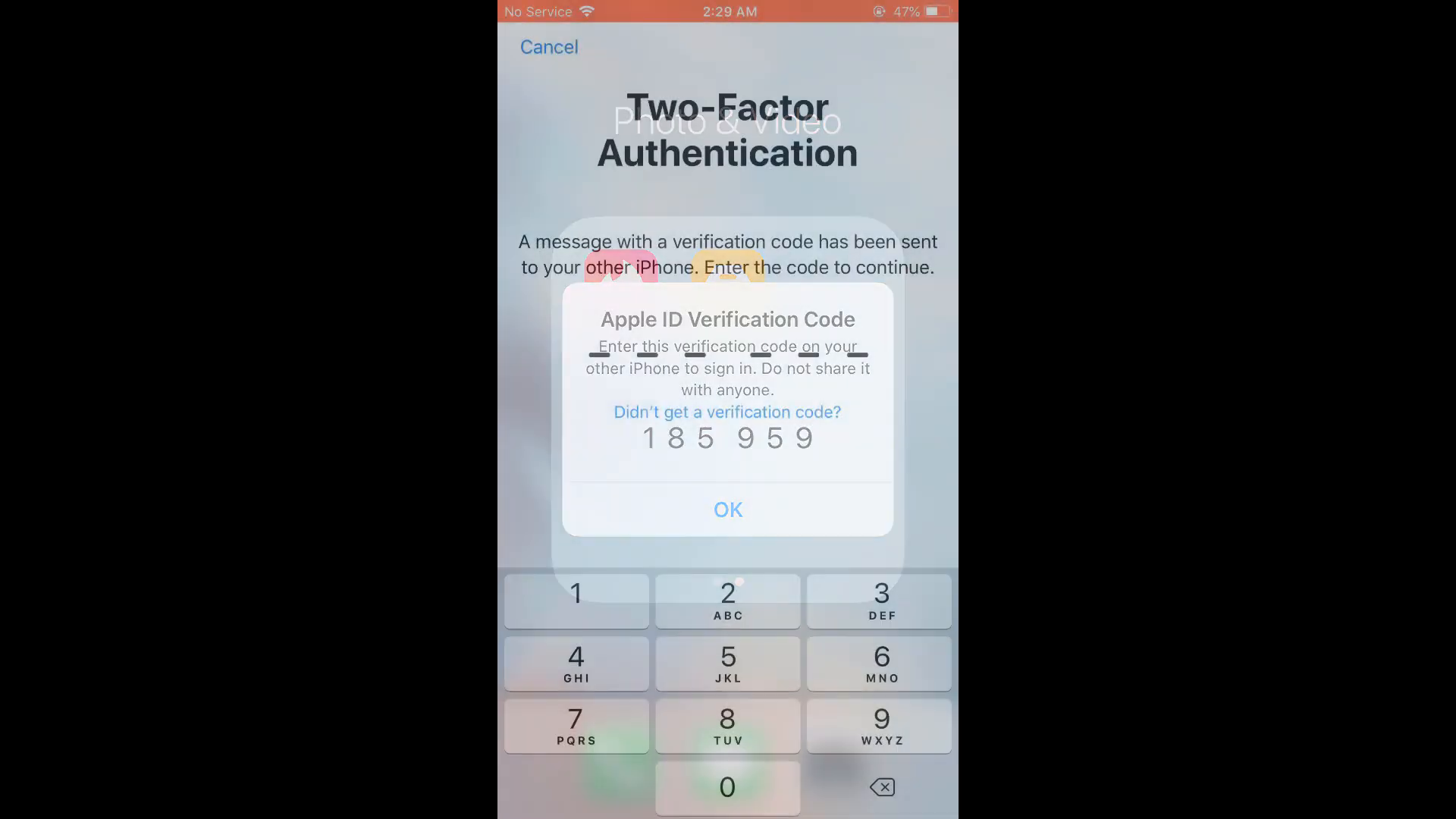
pyautogui.click(727, 510)
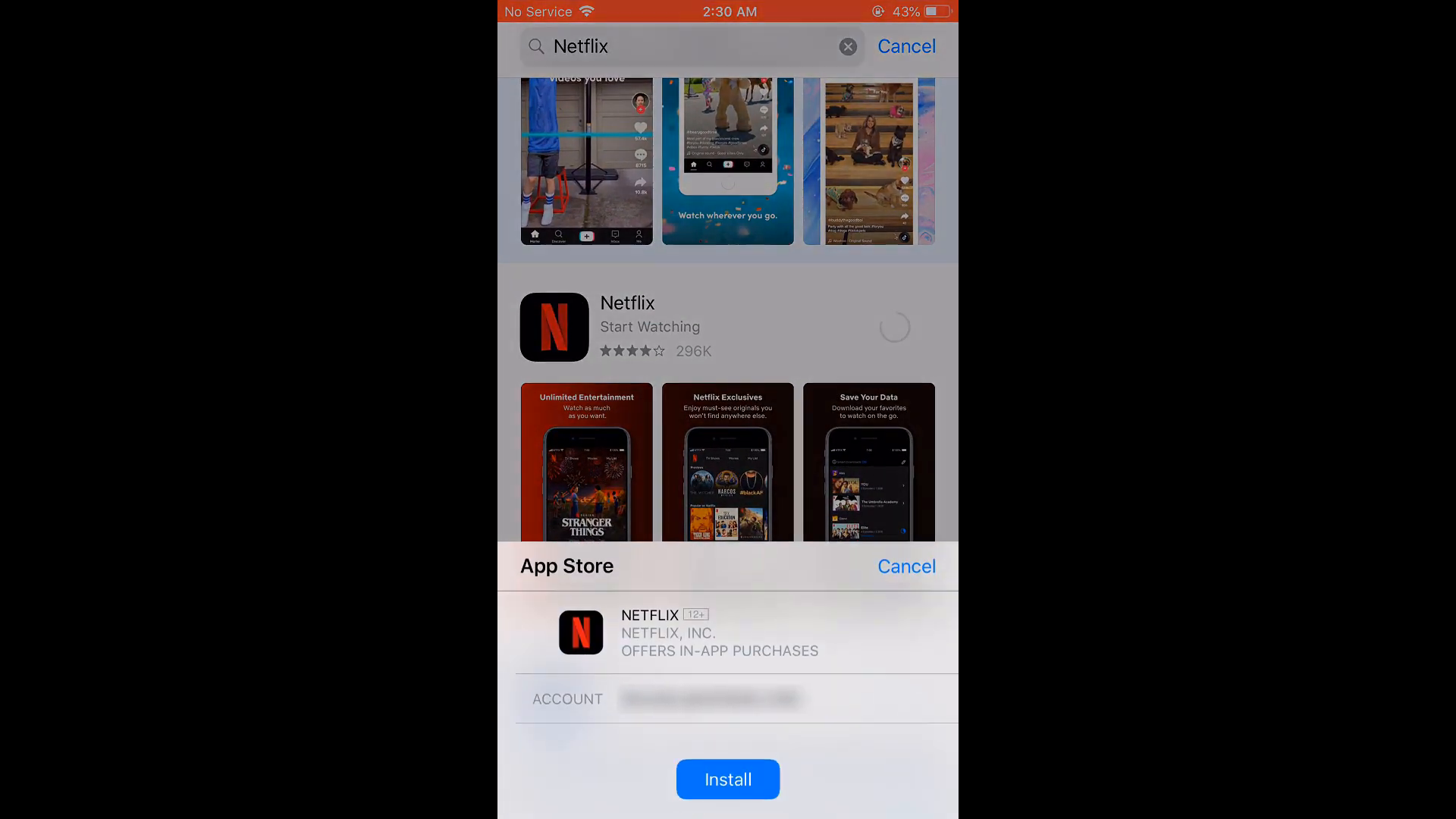
# Confirm installing Netflix and accept downloading the last compatible older version
pyautogui.click(728, 780)
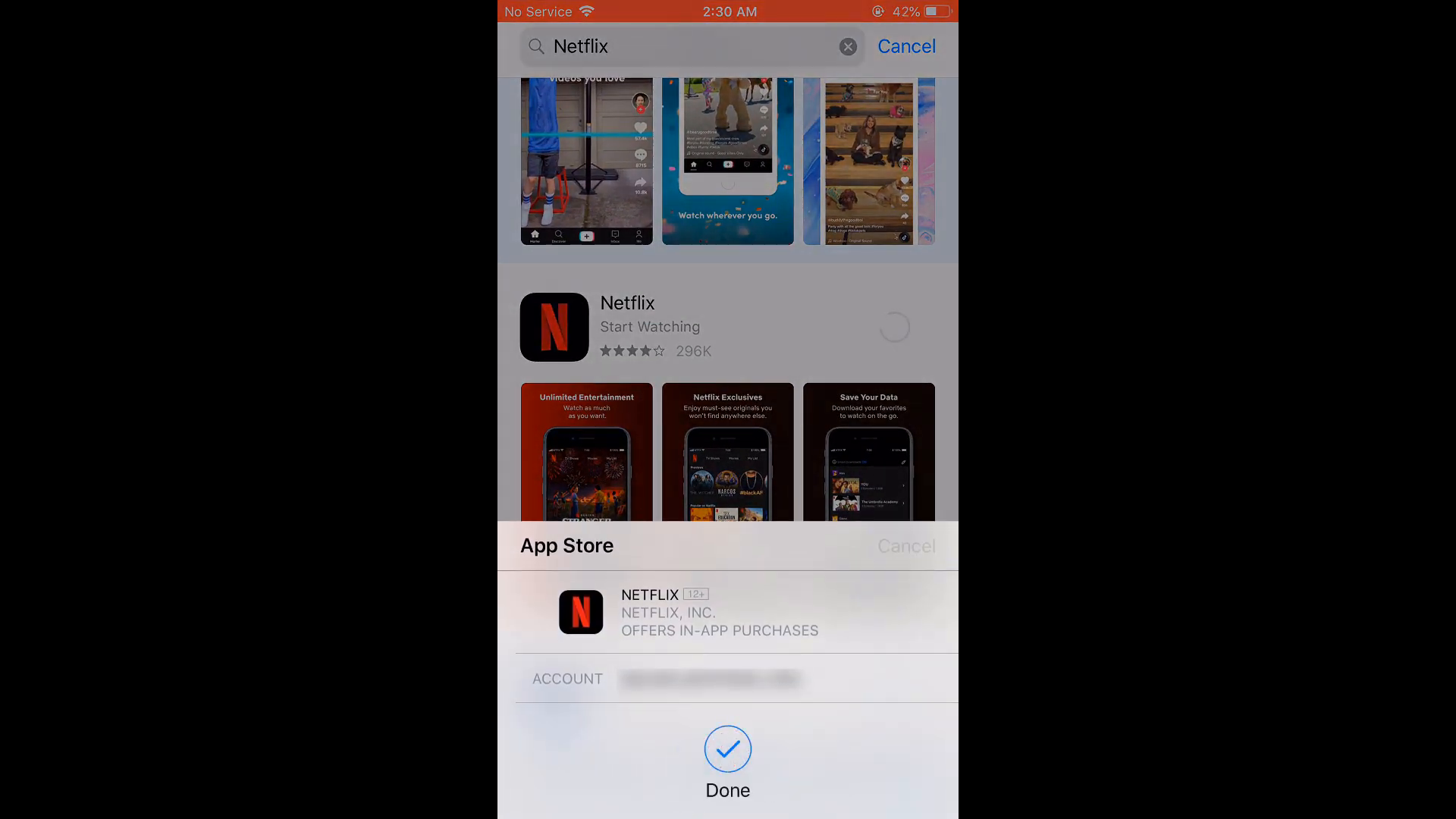
pyautogui.click(727, 748)
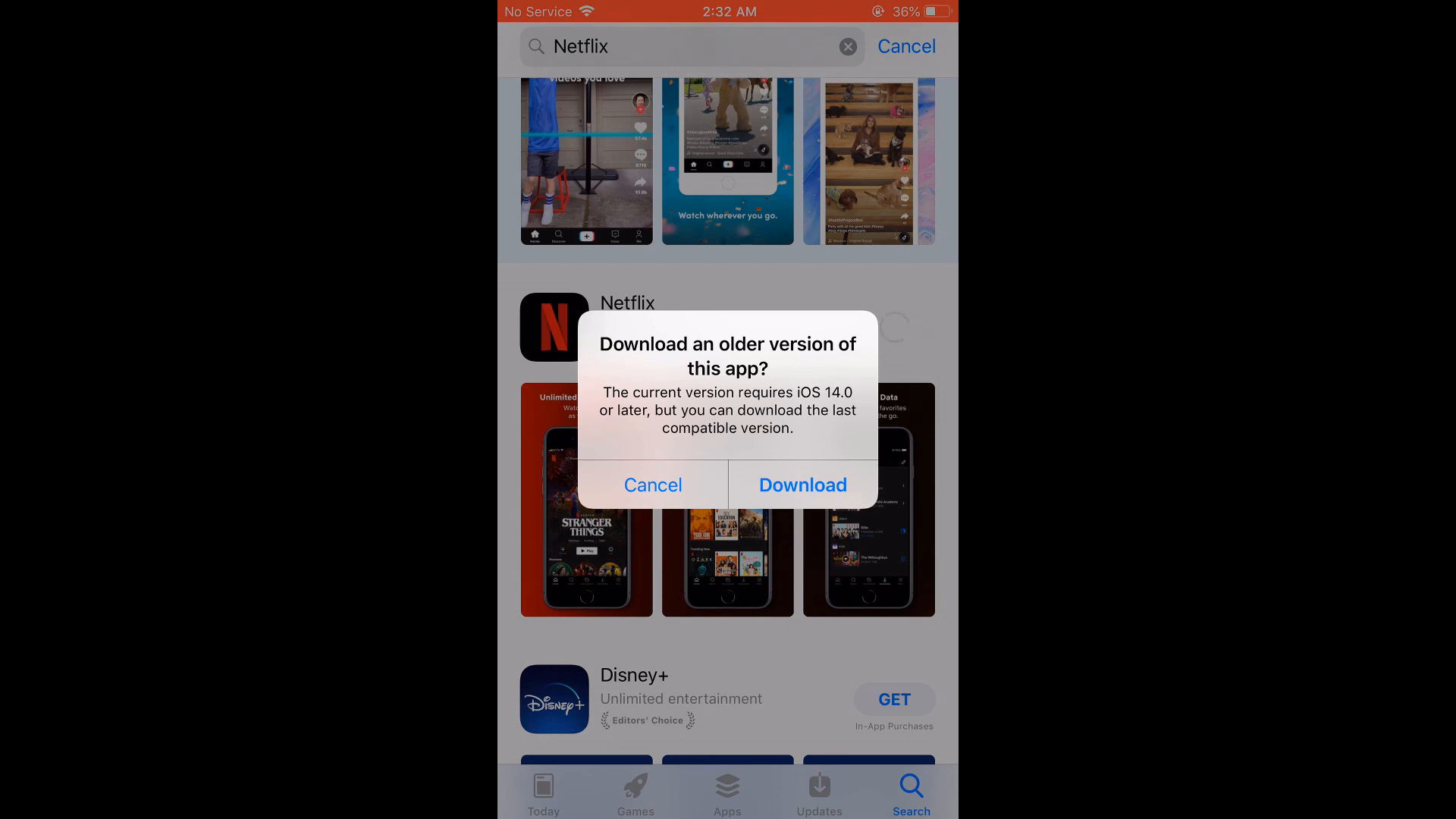
pyautogui.click(801, 485)
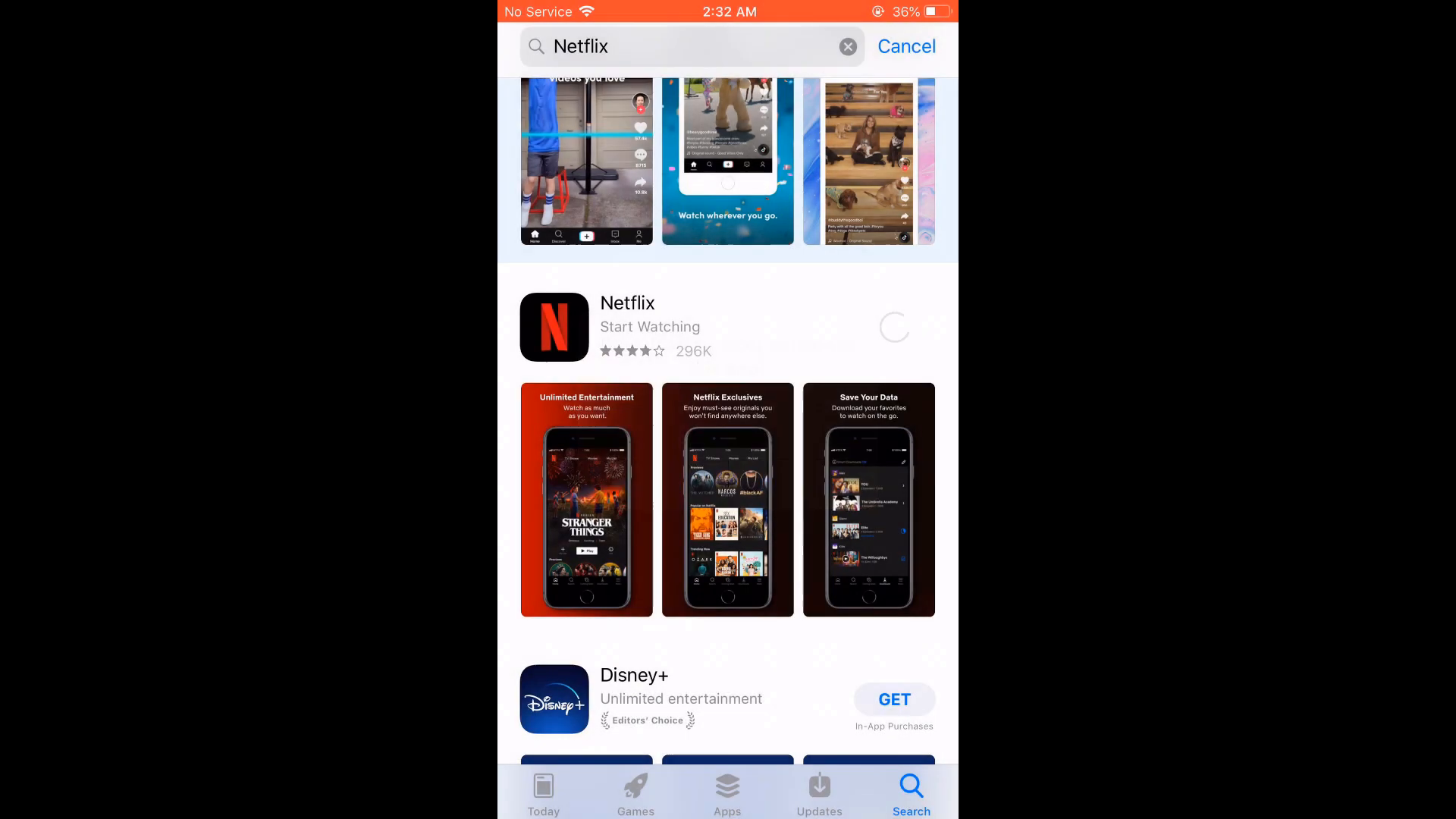
pyautogui.click(892, 328)
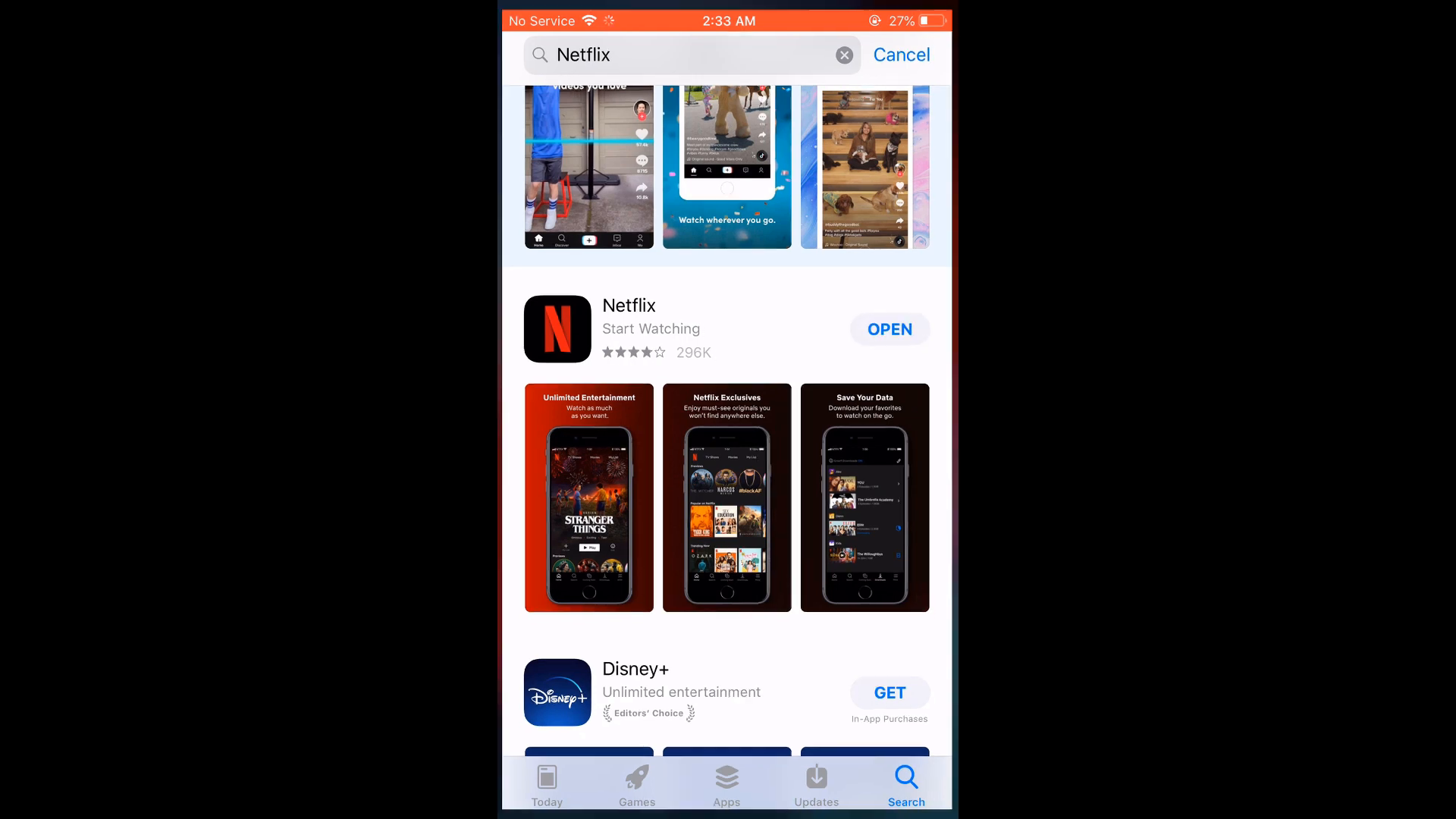
# Launch Netflix and answer its notification permission prompt to reach the welcome screen
pyautogui.click(888, 329)
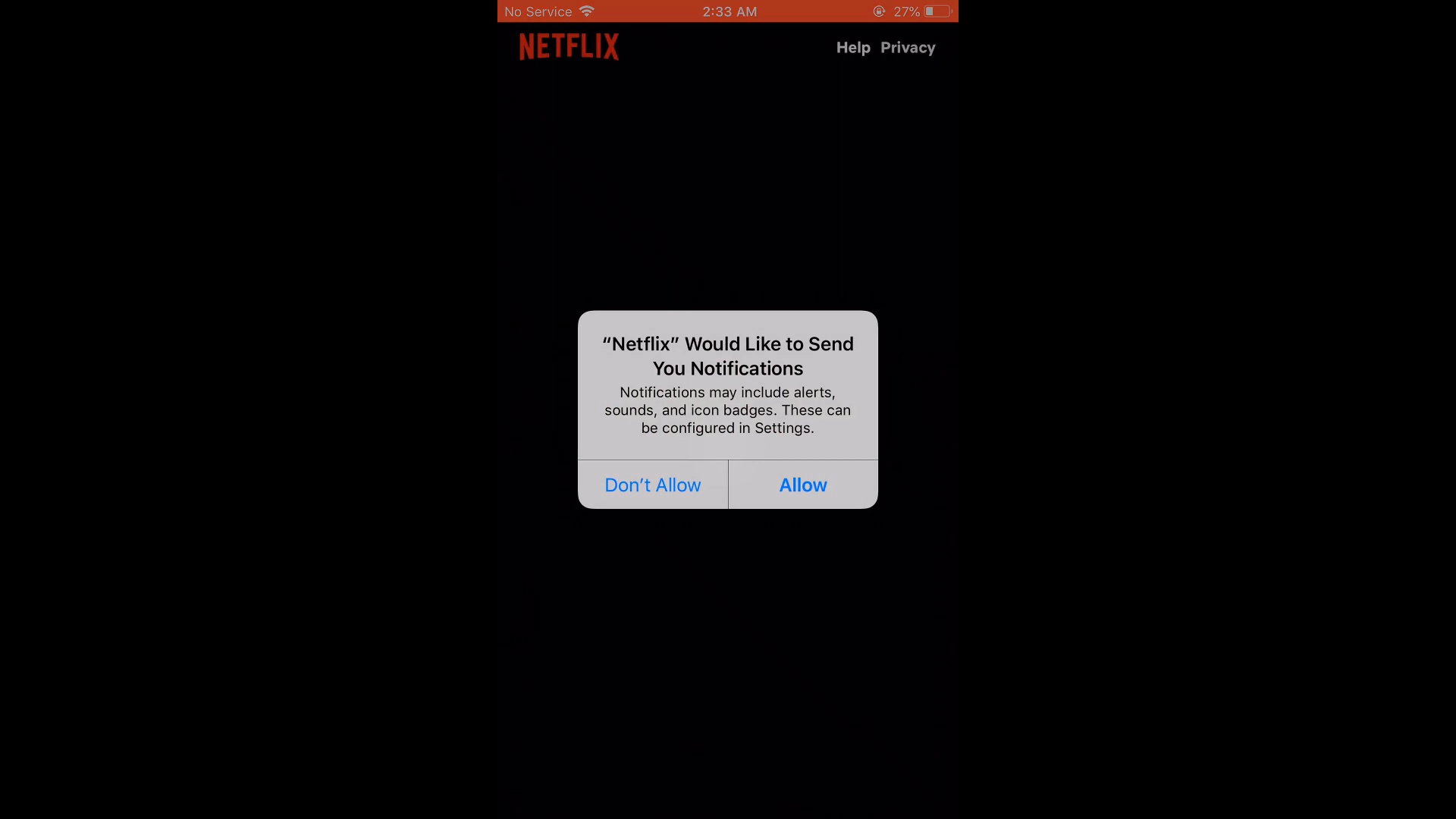
pyautogui.click(652, 484)
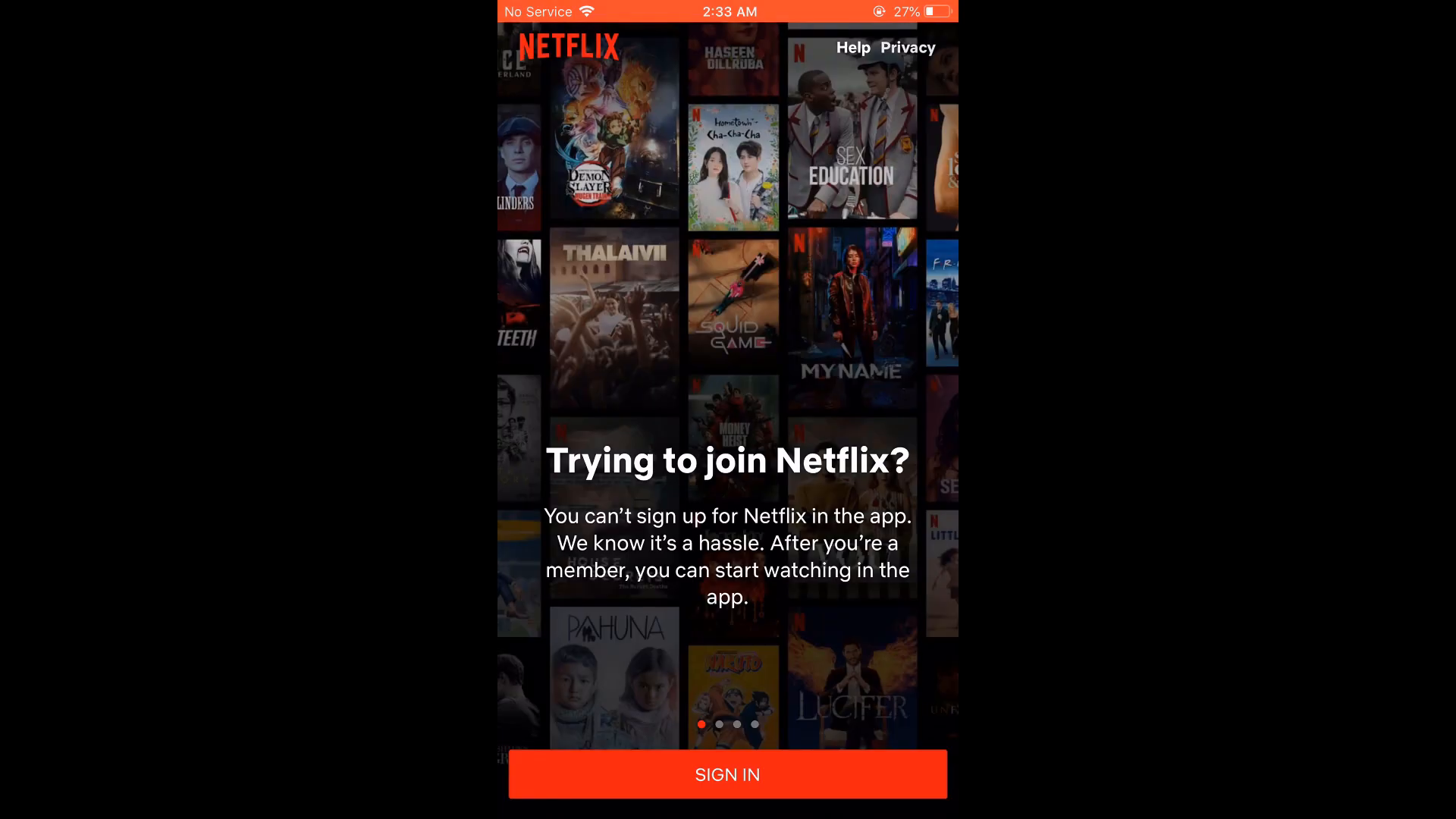